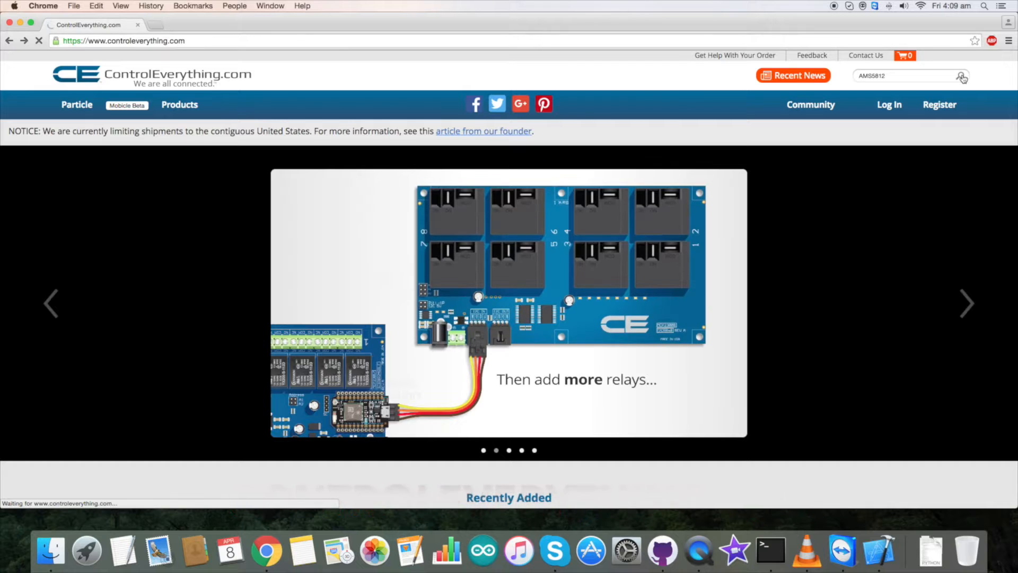
# Search the site for AMS5812 and open the AMS5812-0050-D-B pressure sensor product page.
pyautogui.click(964, 76)
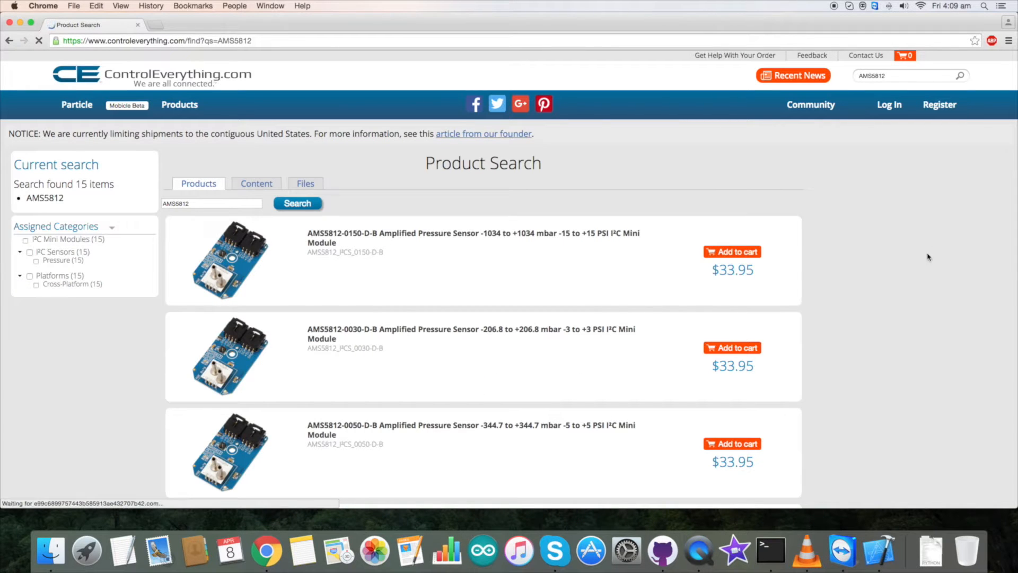
pyautogui.scroll(-3)
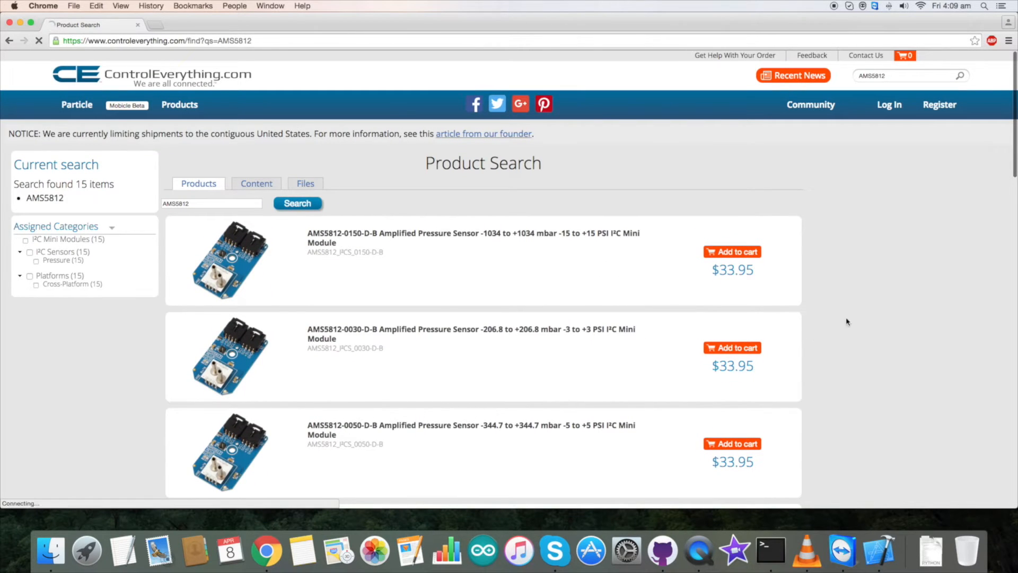
pyautogui.click(471, 429)
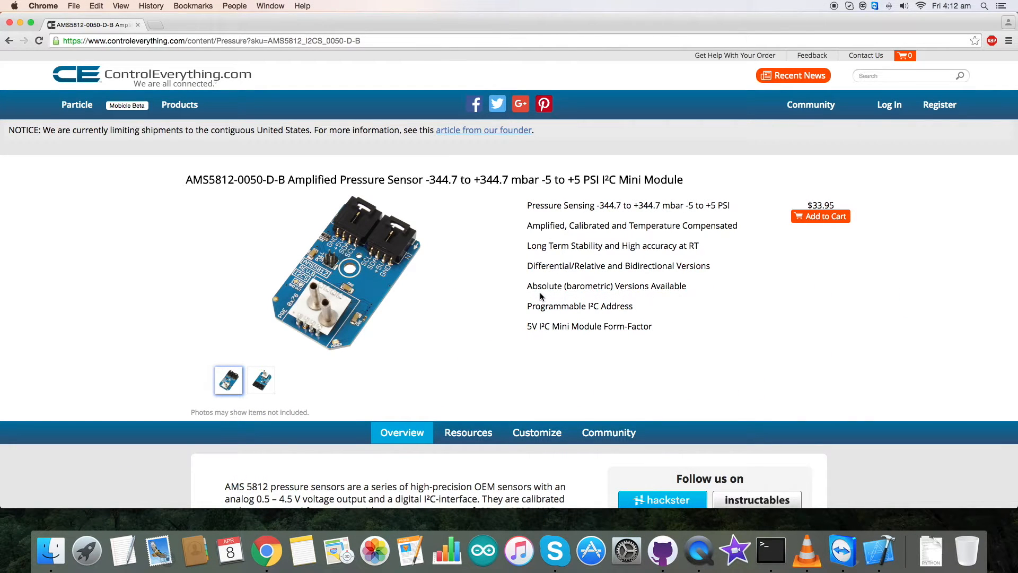
# Show the sensor's Resources tab and follow the AMS5812_0050-D-B Arduino code sample link.
pyautogui.scroll(-3)
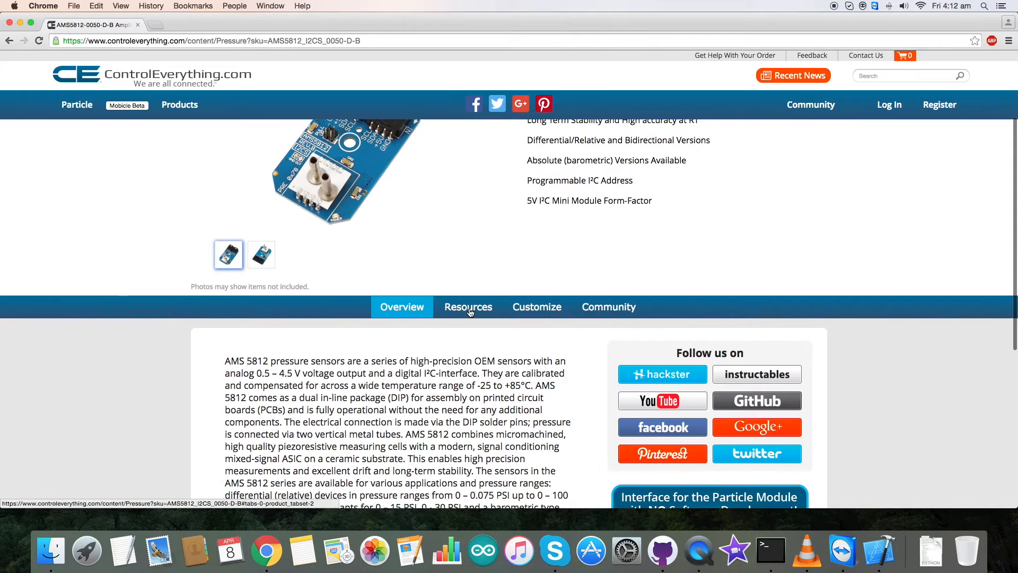
pyautogui.click(467, 307)
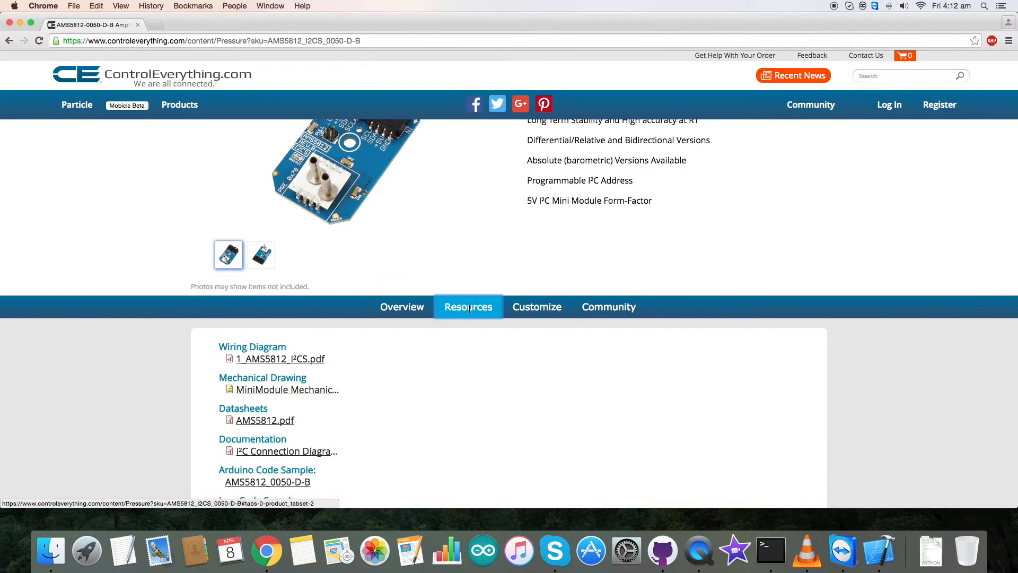
pyautogui.scroll(-3)
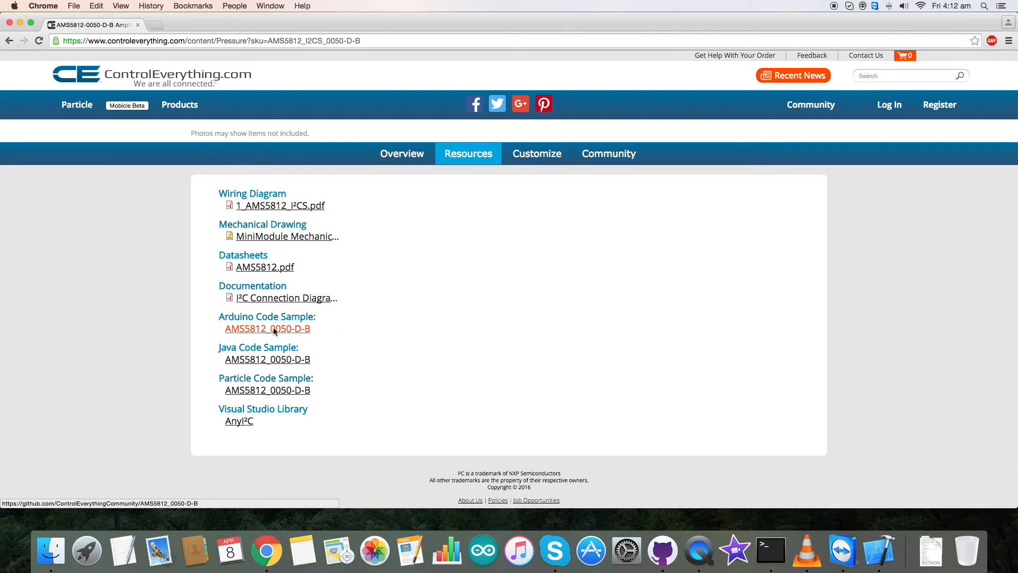
pyautogui.click(268, 329)
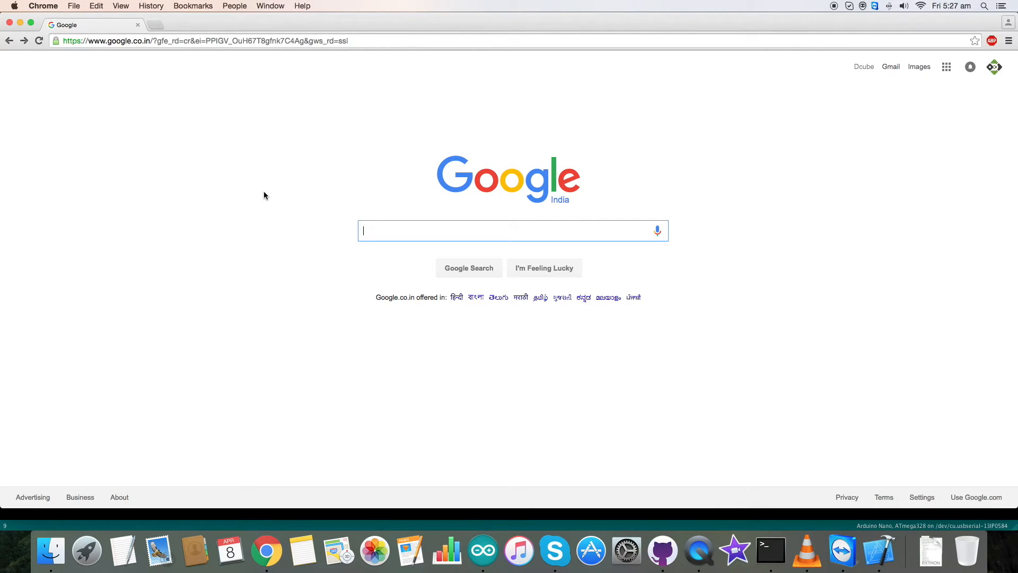
# Go to github.com, enter ControlEverythingCommunity, filter by AMS and open the AMS5812_0050-D-B repository.
pyautogui.write('github.com')
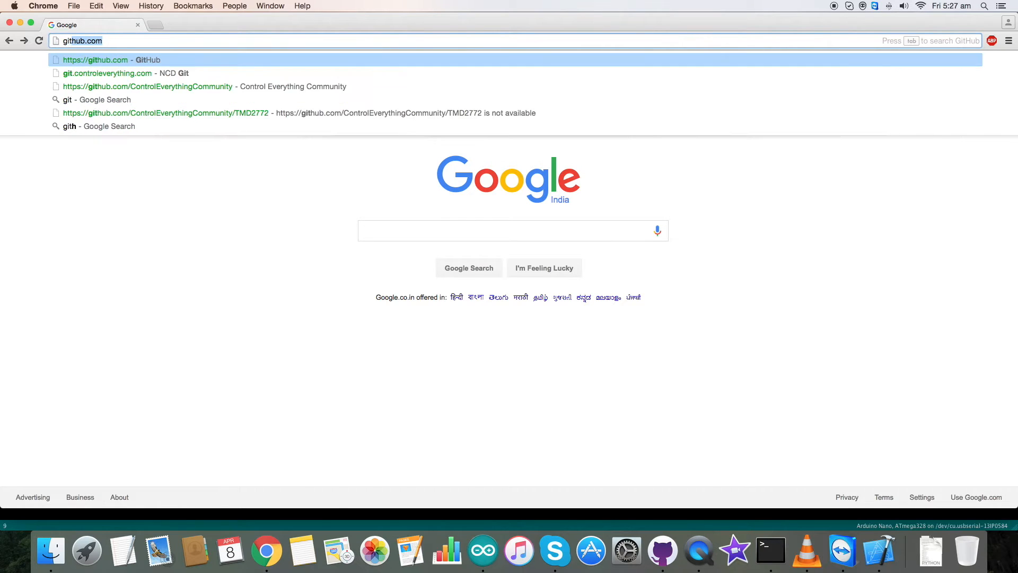
pyautogui.click(95, 59)
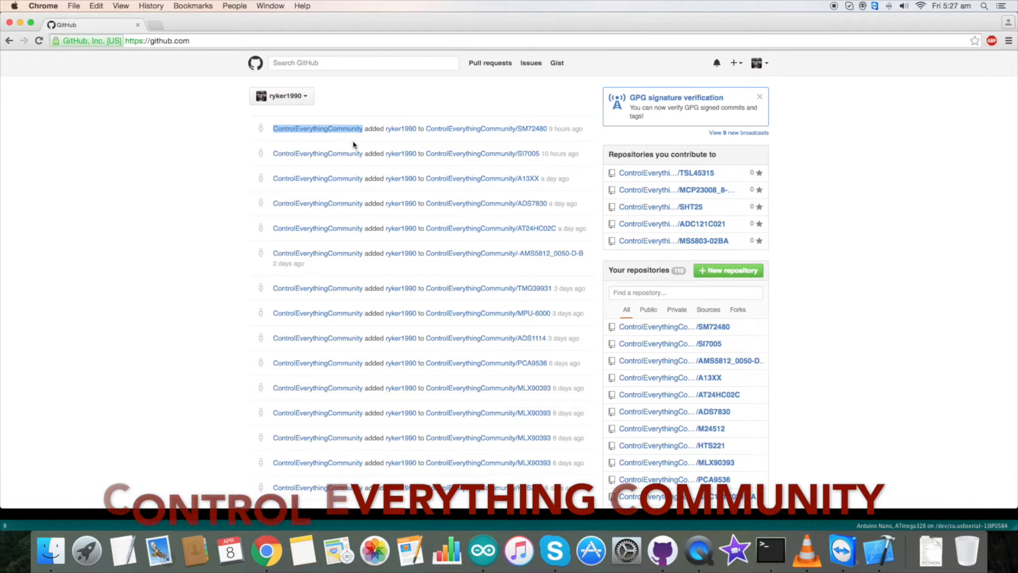
pyautogui.click(317, 128)
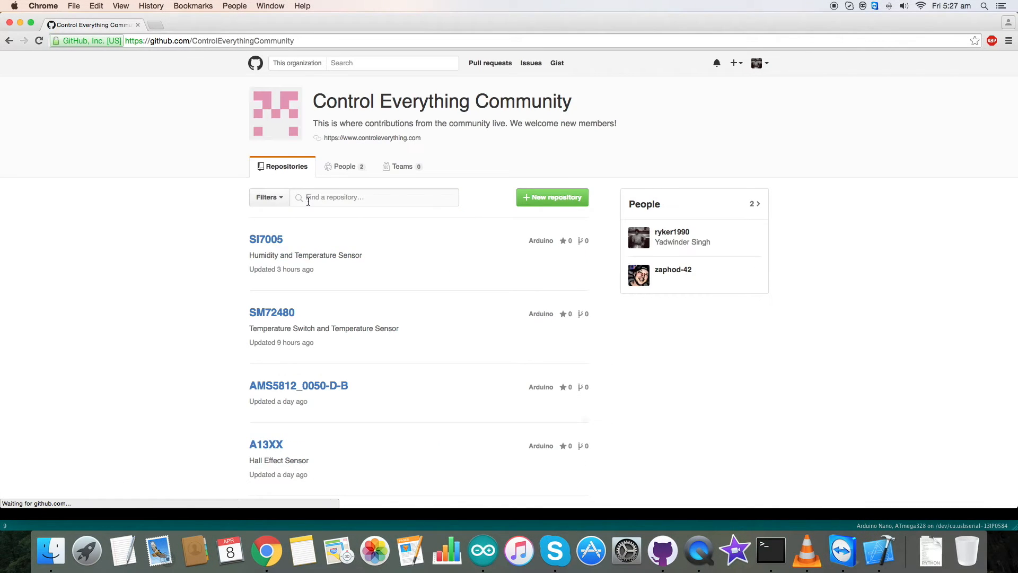
pyautogui.write('AMS')
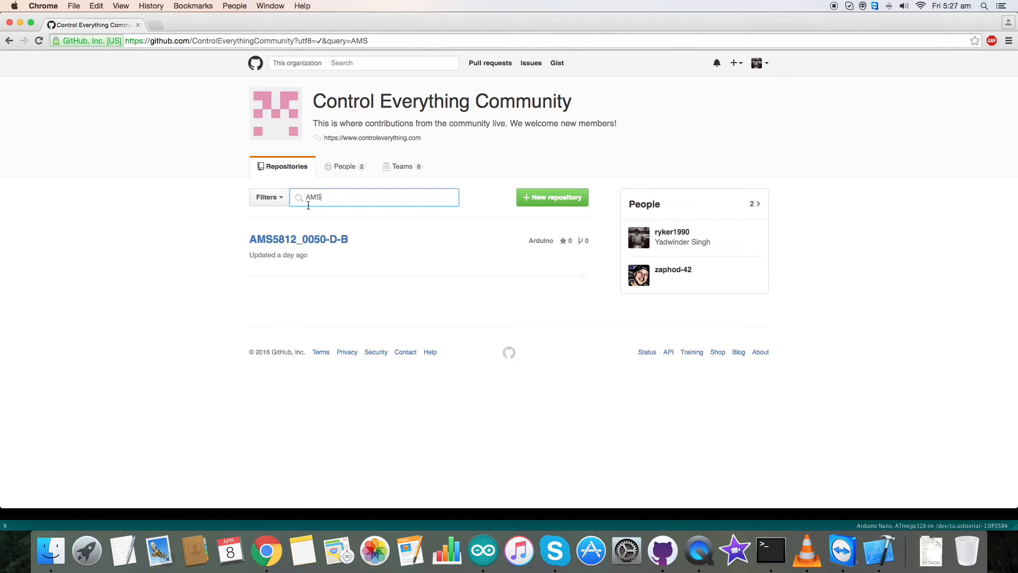
pyautogui.click(298, 239)
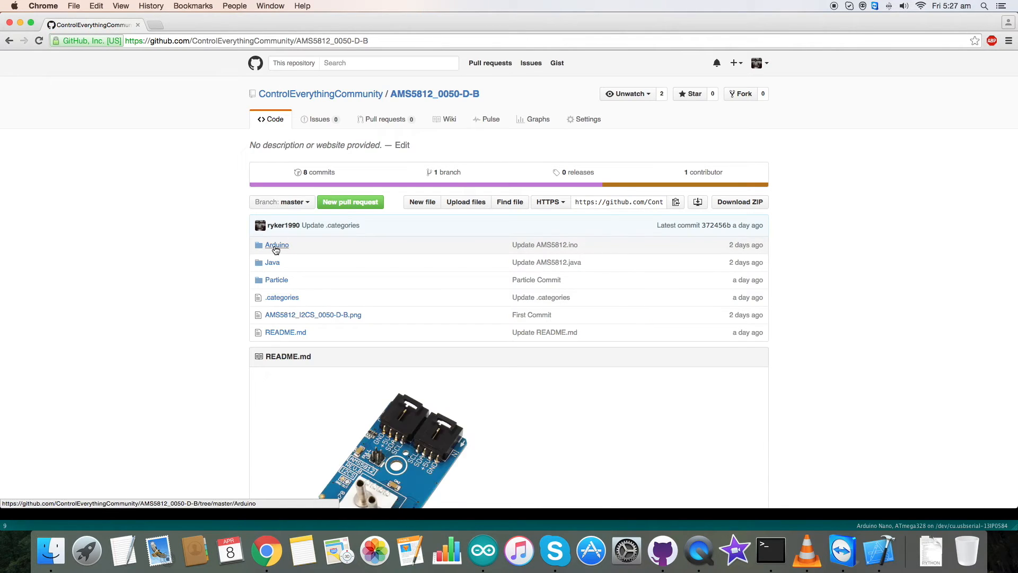
pyautogui.scroll(-3)
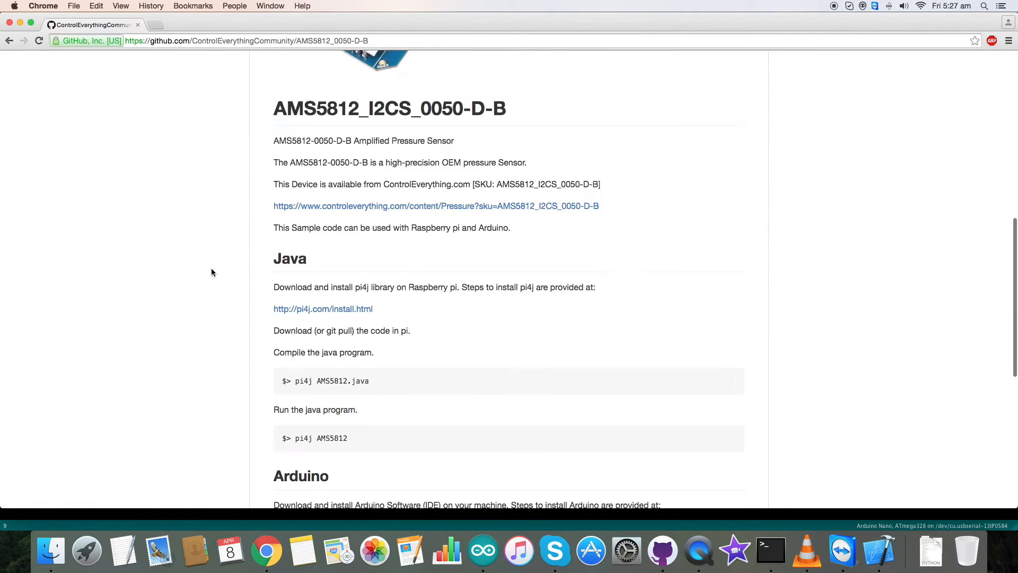
pyautogui.scroll(-3)
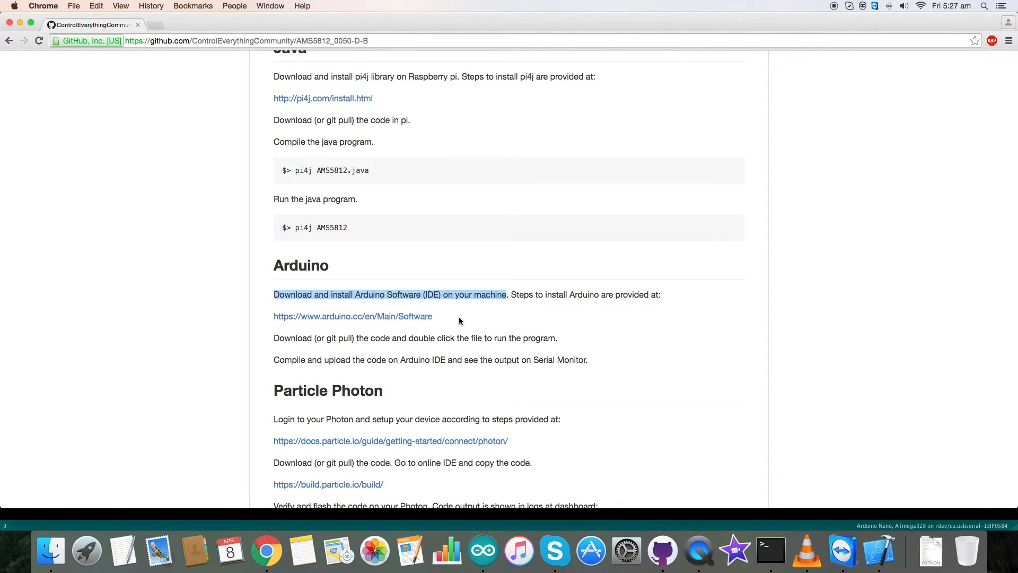
pyautogui.click(352, 316)
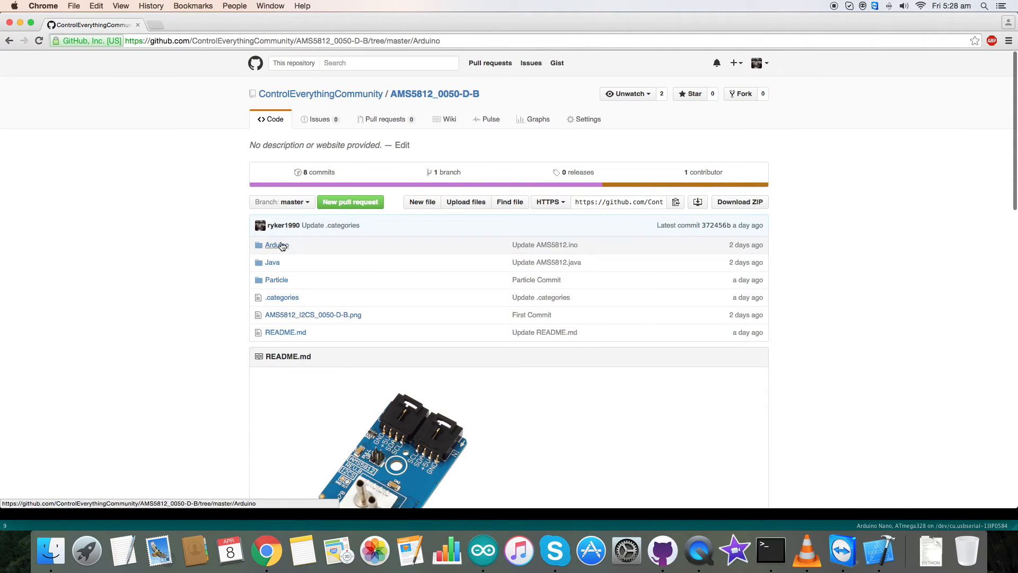
# Open AMS5812.ino in the Arduino folder and read its data request and conversion sections.
pyautogui.click(276, 245)
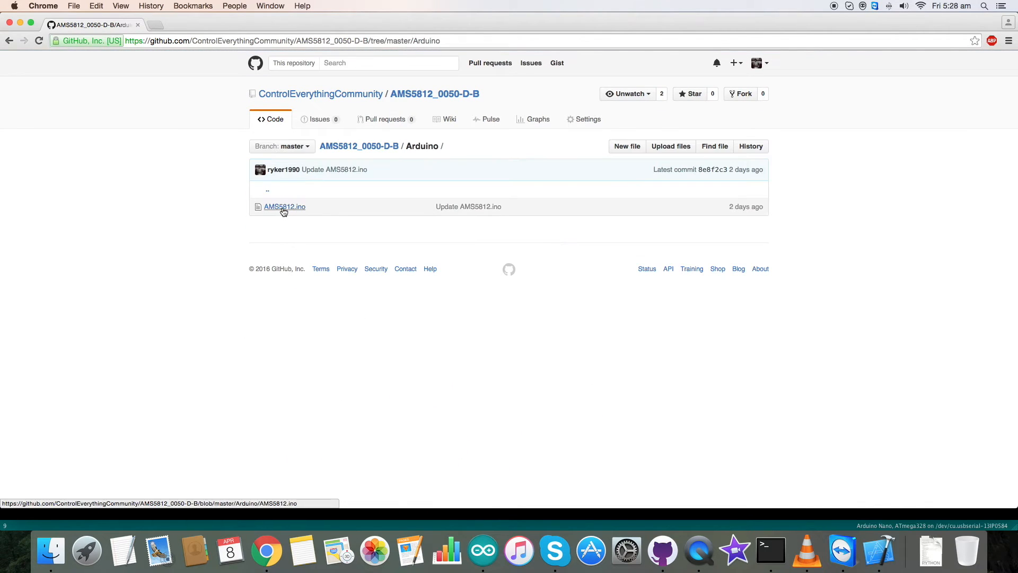
pyautogui.click(284, 207)
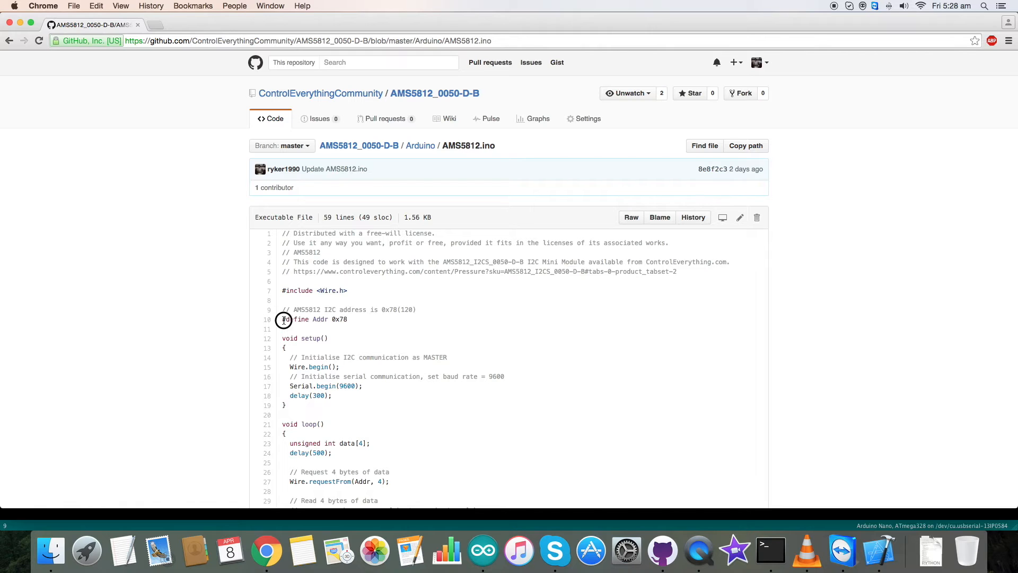
pyautogui.scroll(-3)
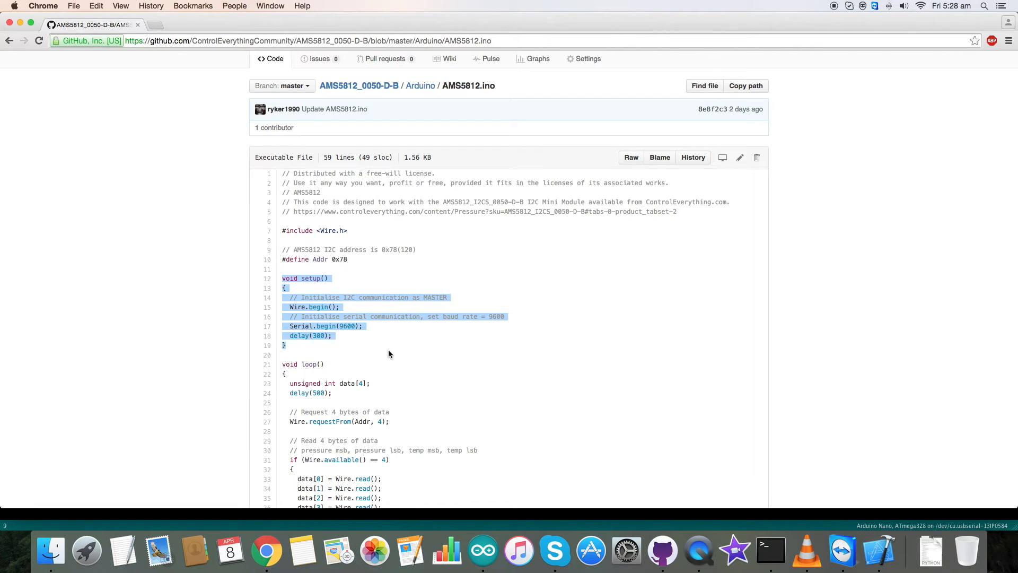
pyautogui.scroll(-3)
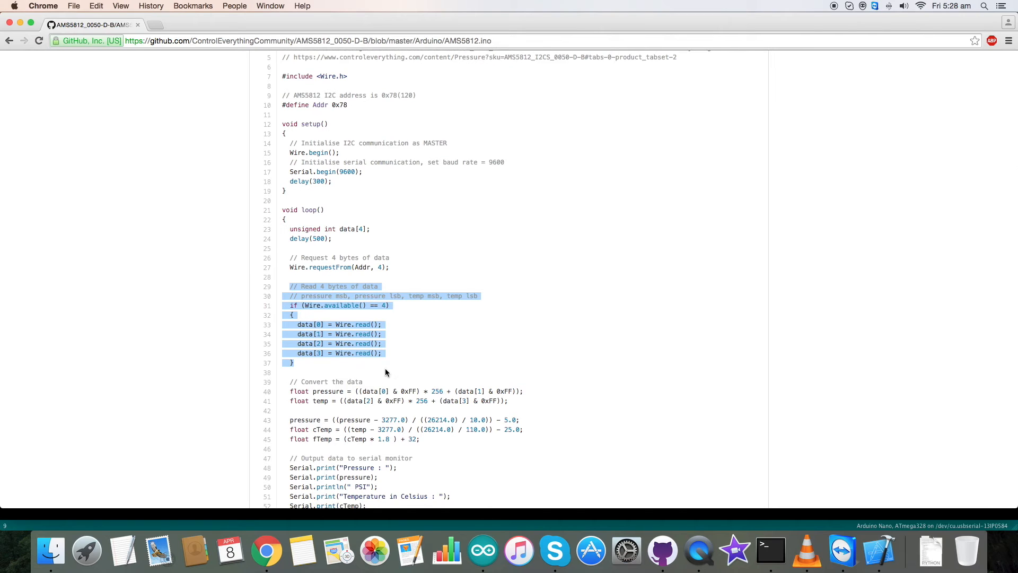
pyautogui.moveTo(422, 347)
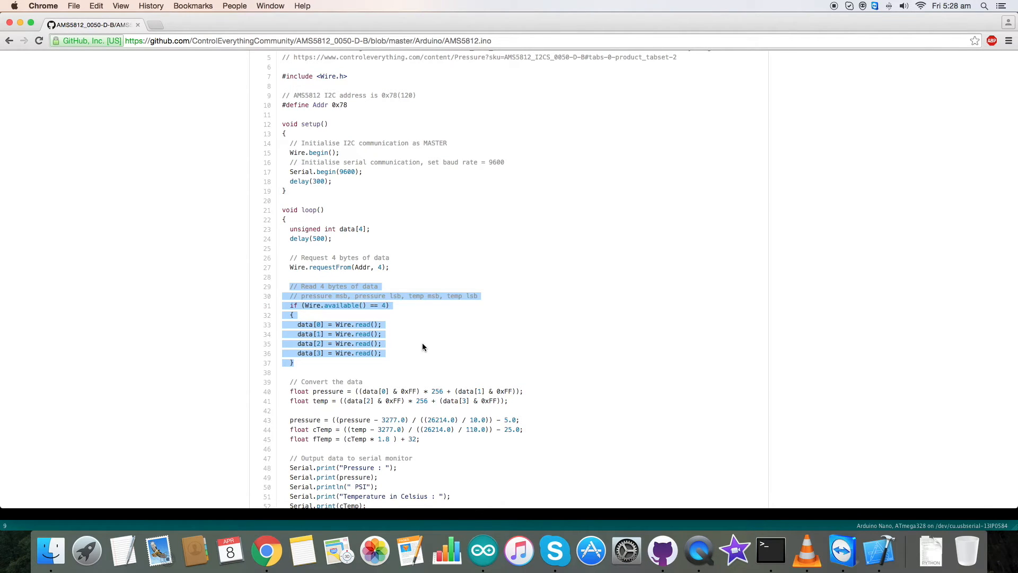
# Review the serial output section, highlighting the PSI unit, and select all the sketch code.
pyautogui.scroll(-3)
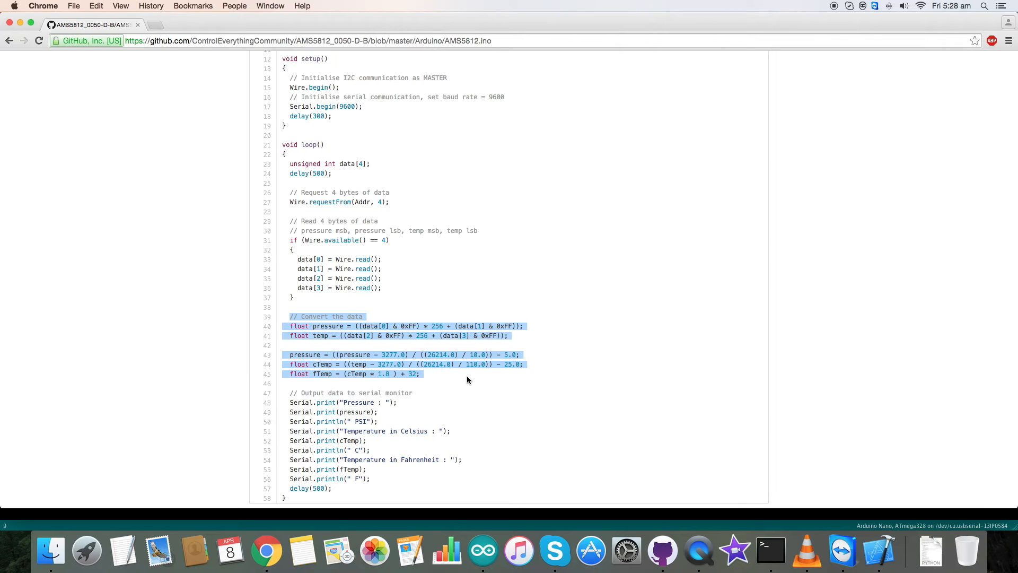
pyautogui.scroll(-3)
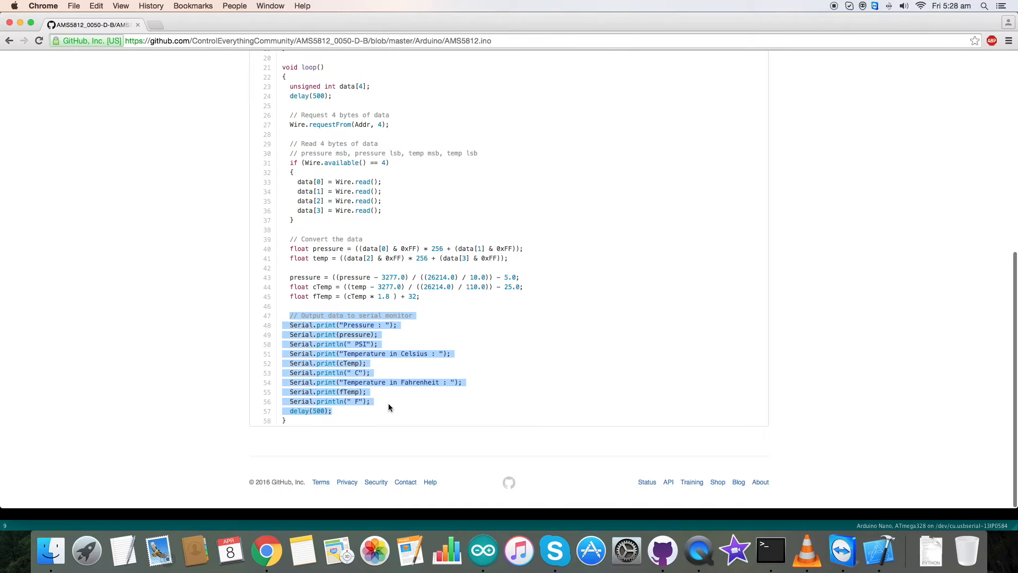
pyautogui.moveTo(382, 344)
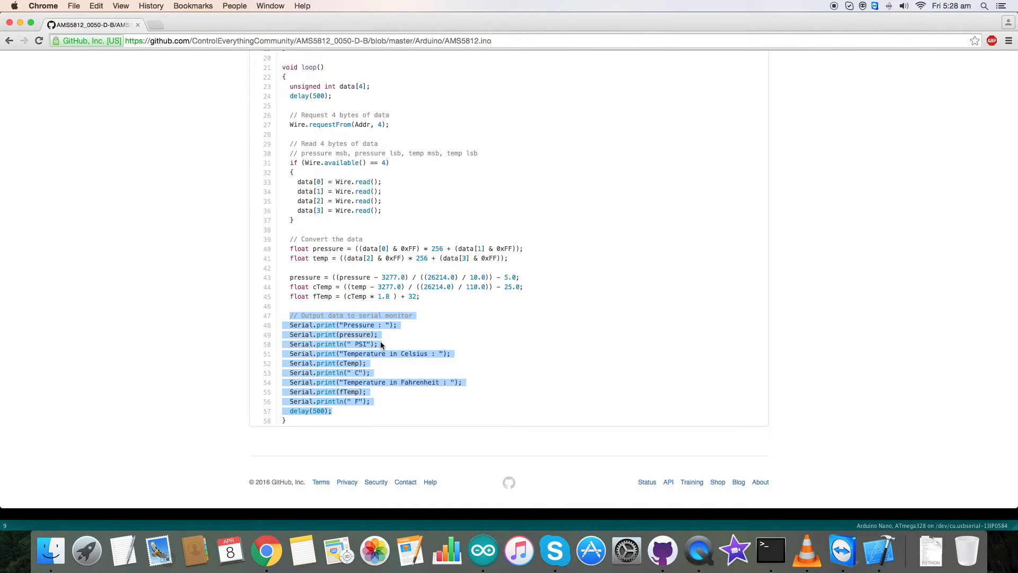
pyautogui.doubleClick(363, 343)
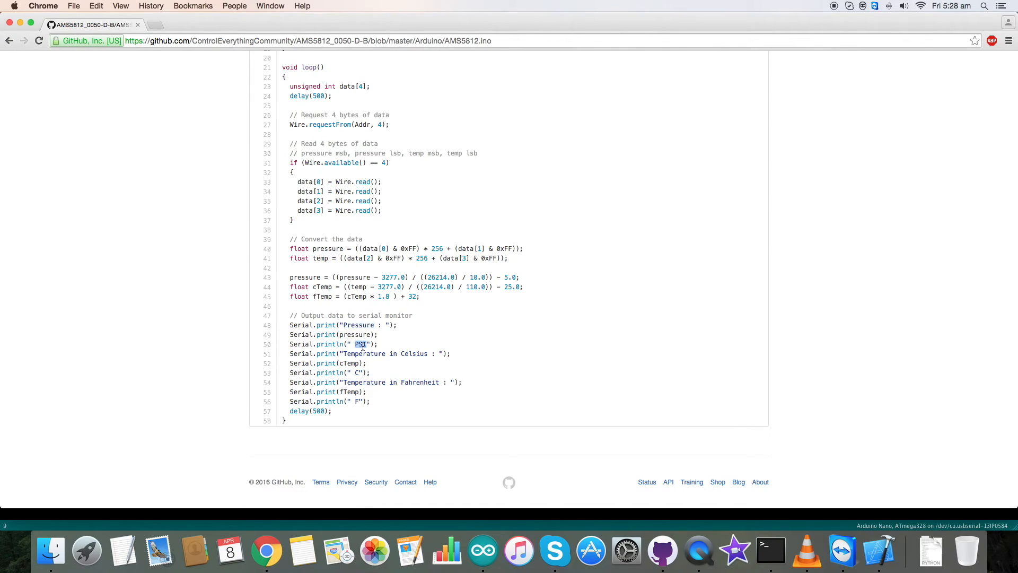
pyautogui.moveTo(413, 353)
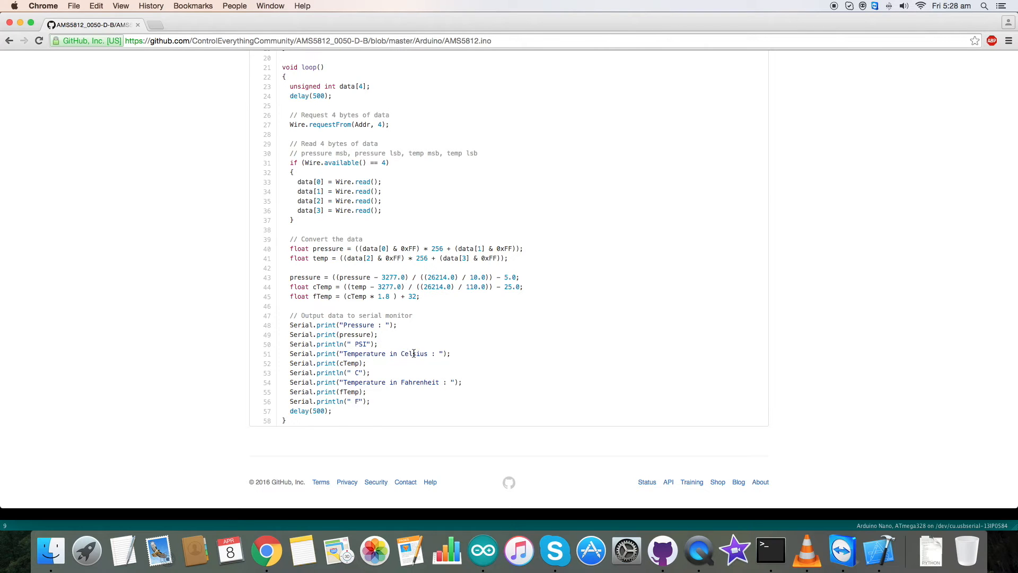
pyautogui.doubleClick(420, 382)
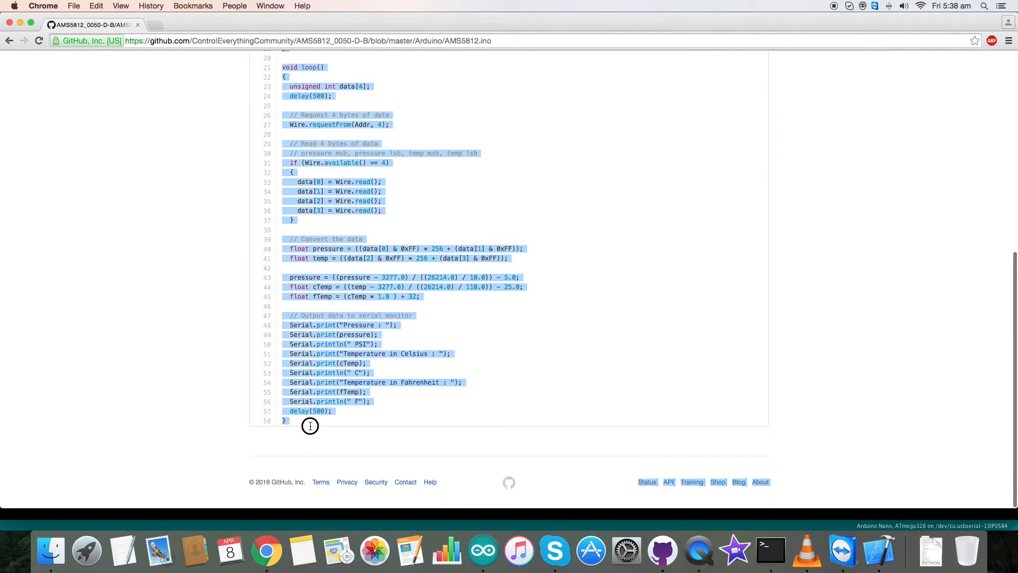
# Save the pasted AMS5812 sketch, compile it with Verify and upload it to the Arduino Nano.
pyautogui.click(481, 550)
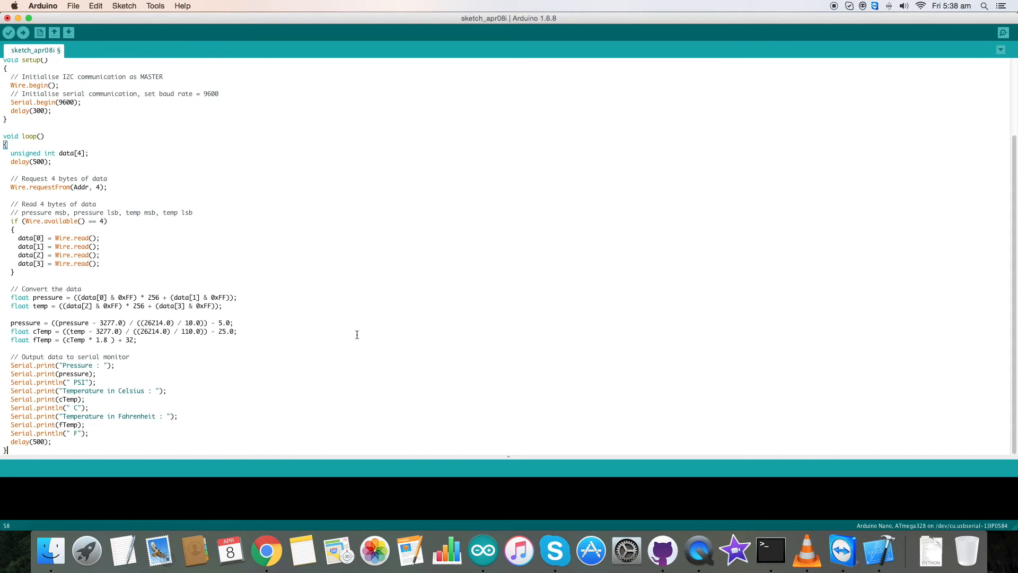
pyautogui.press('cmd+s')
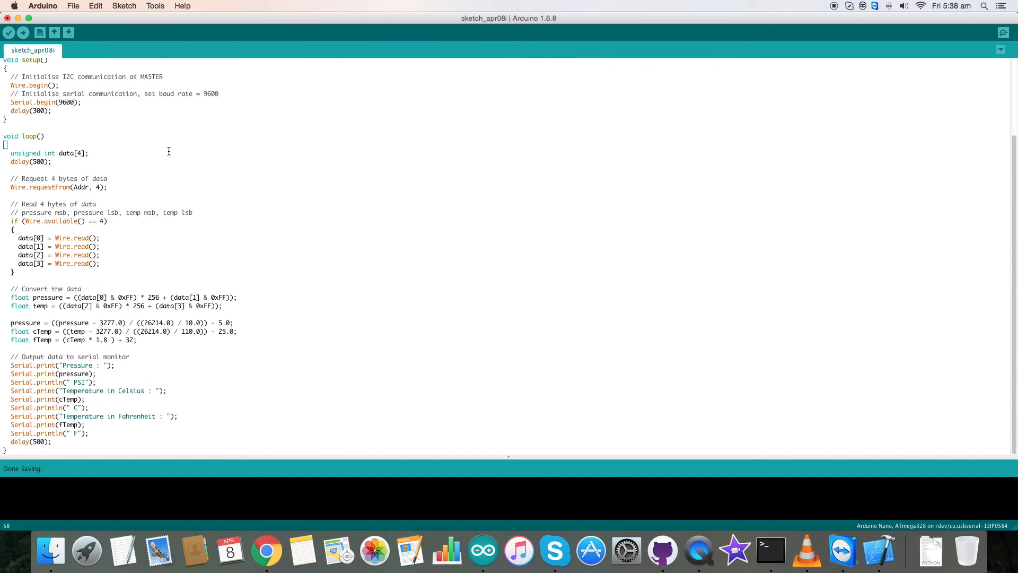
pyautogui.click(10, 33)
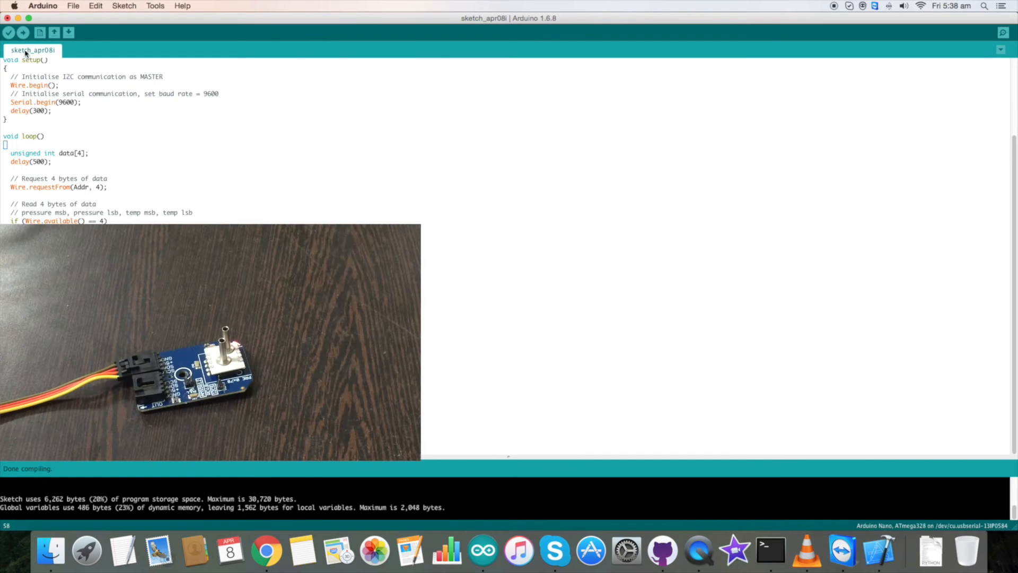
pyautogui.click(22, 33)
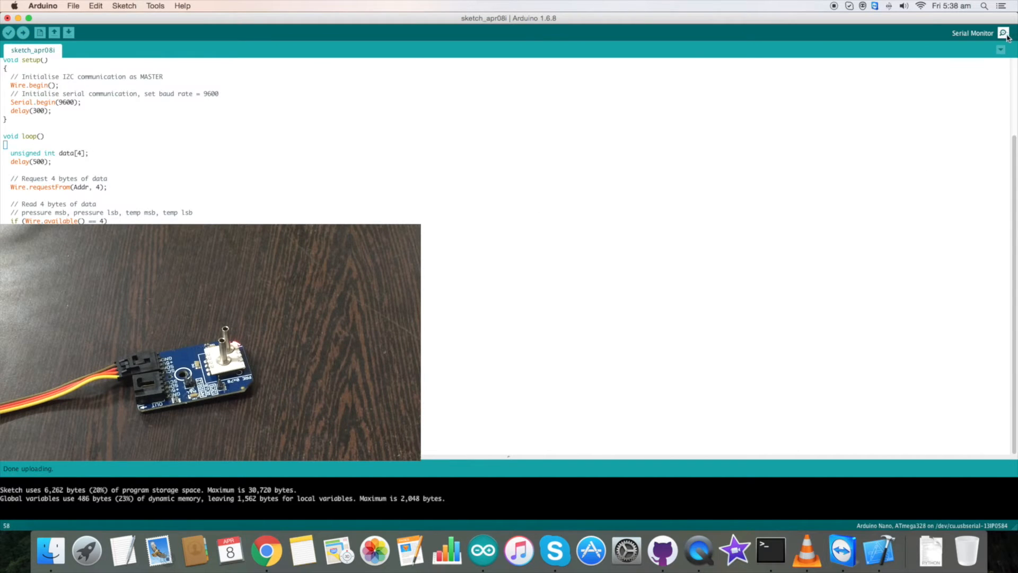
# Show the Serial Monitor streaming pressure and temperature readings at 9600 baud.
pyautogui.click(1002, 33)
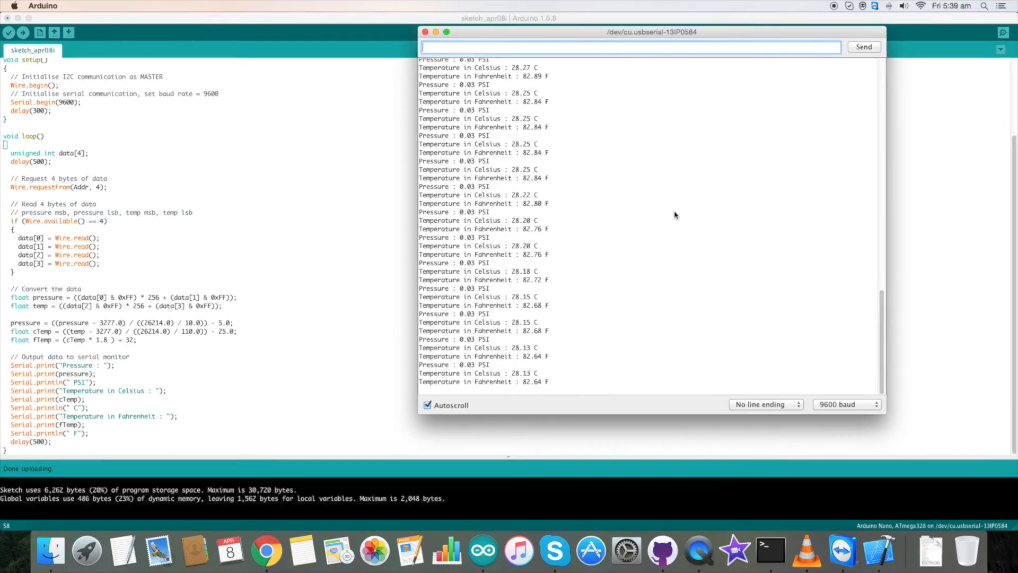
# Revisit the AMS5812 product page's Resources tab and its Arduino code sample link, ending on the home page.
pyautogui.click(267, 552)
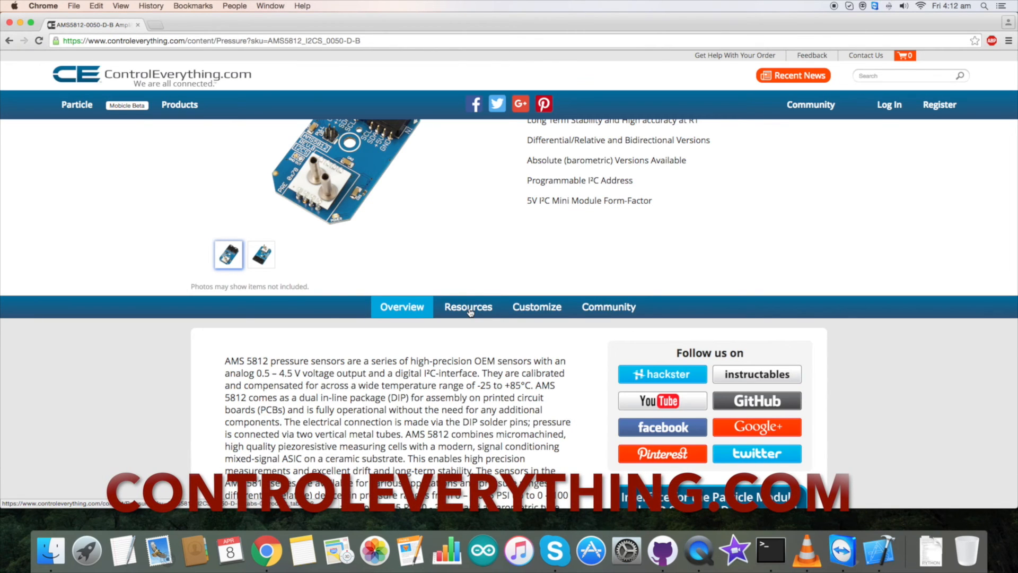
pyautogui.click(467, 307)
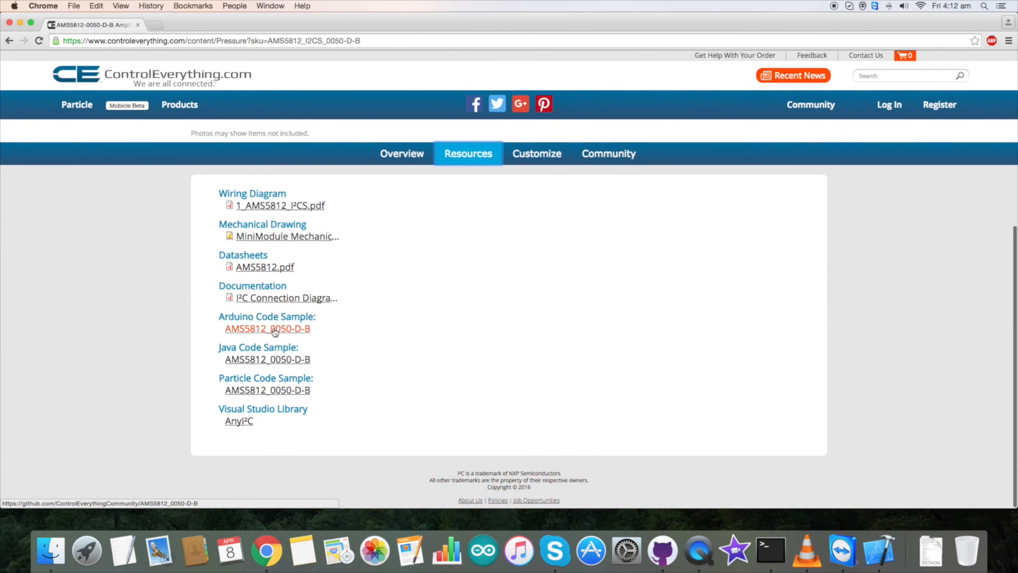
pyautogui.click(267, 329)
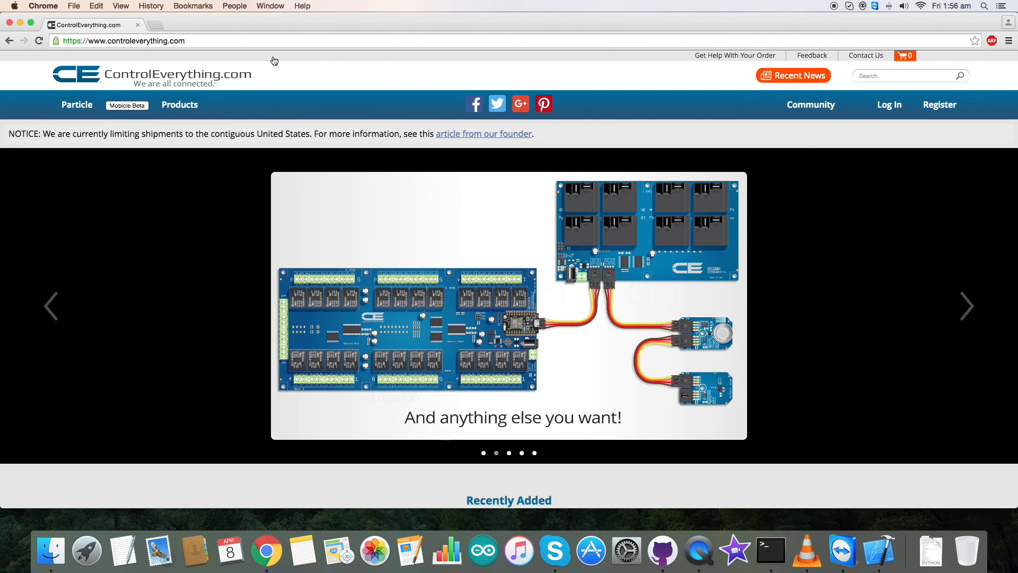
# Show the Dcube Tech Ventures YouTube channel's Videos tab with its sensor tutorial uploads.
pyautogui.click(811, 105)
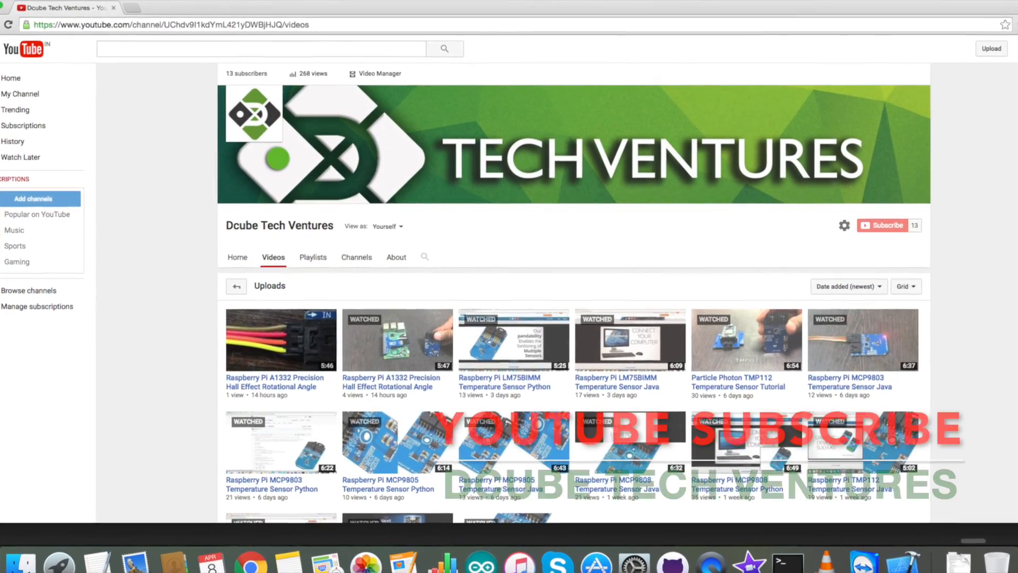
pyautogui.scroll(-3)
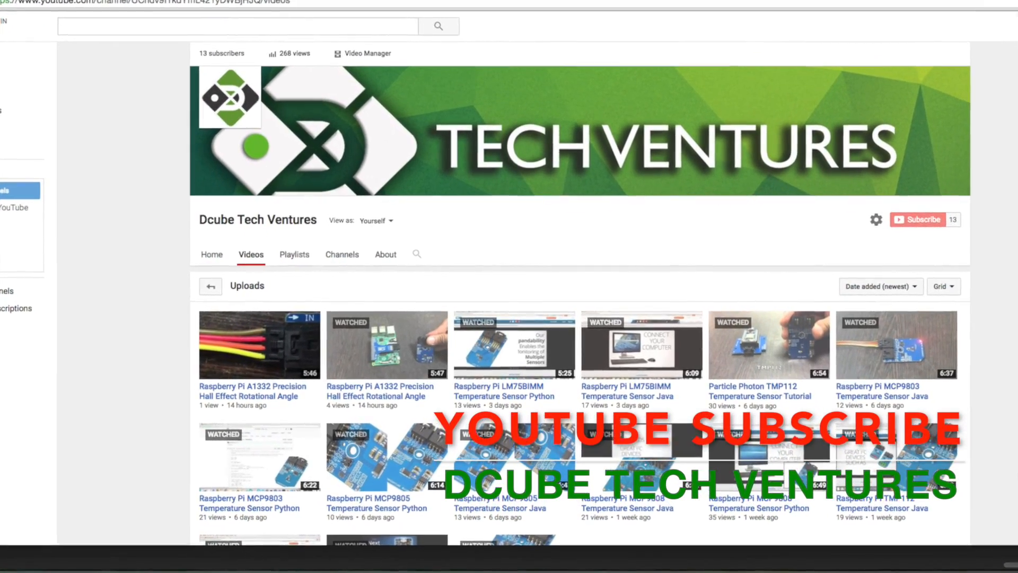